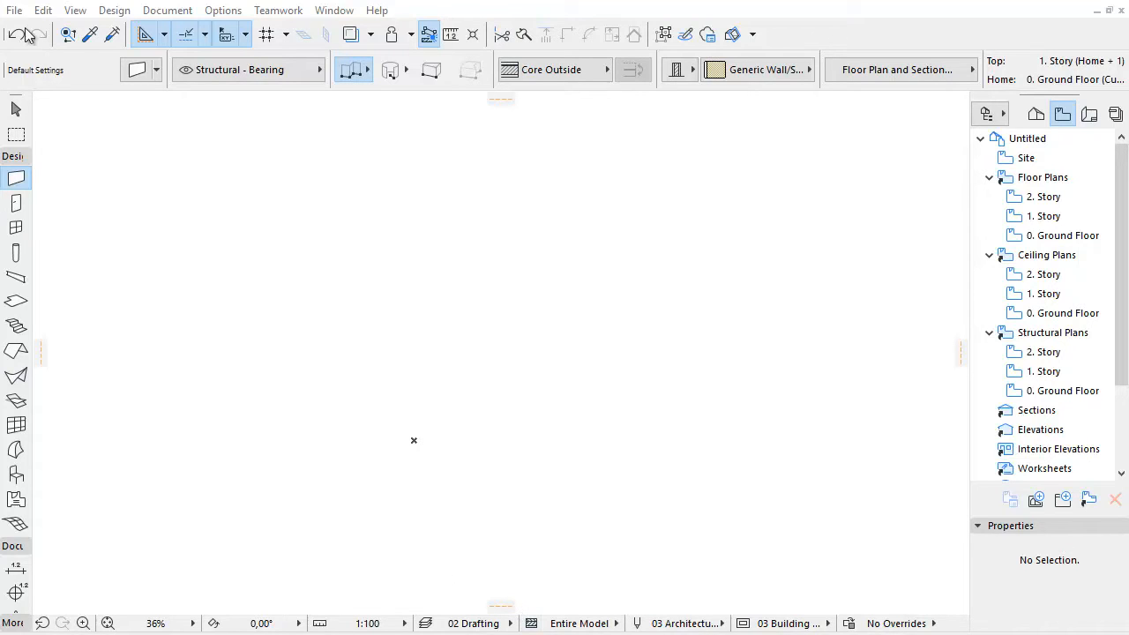
Open File > Interoperability > Merge to browse for Rhino_import_03.3dm.
left_click(13, 9)
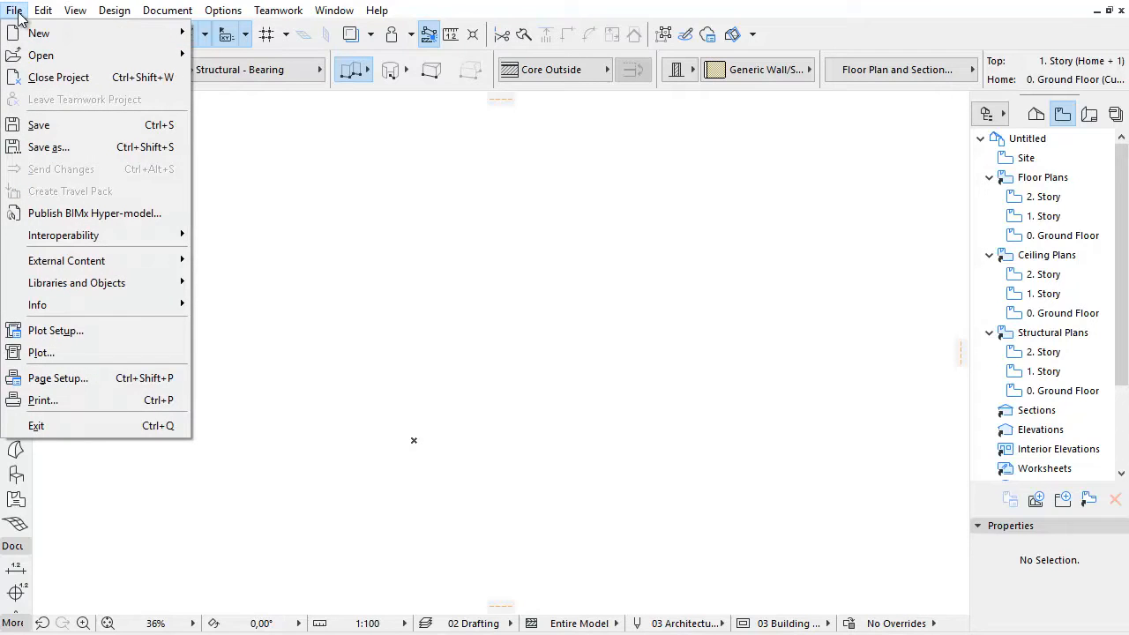
mouse_move(64, 234)
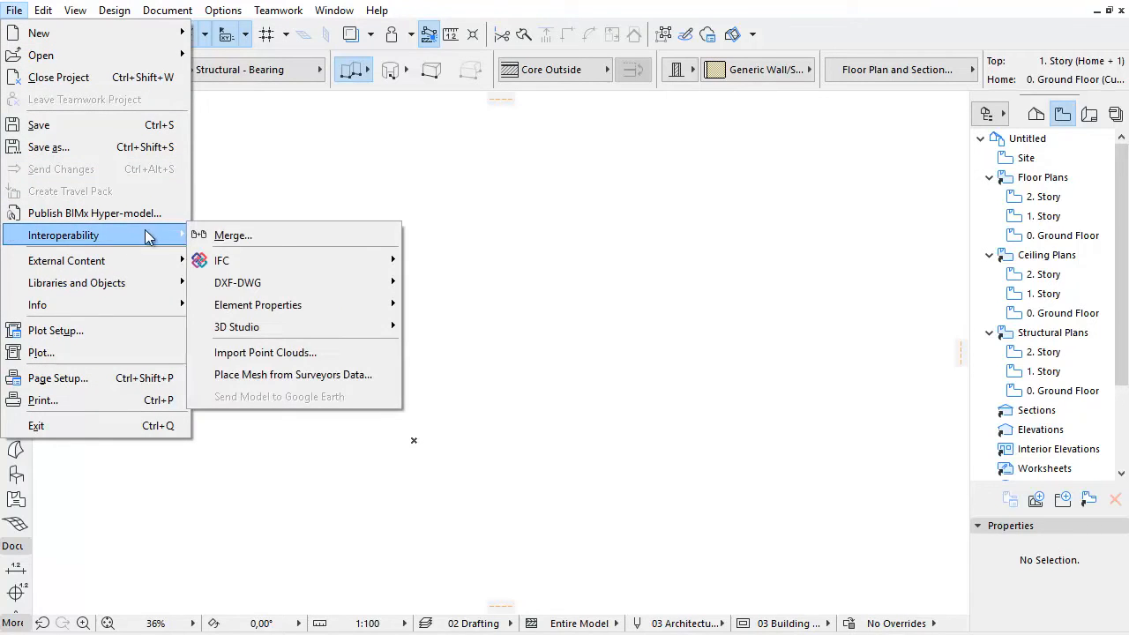
mouse_move(295, 235)
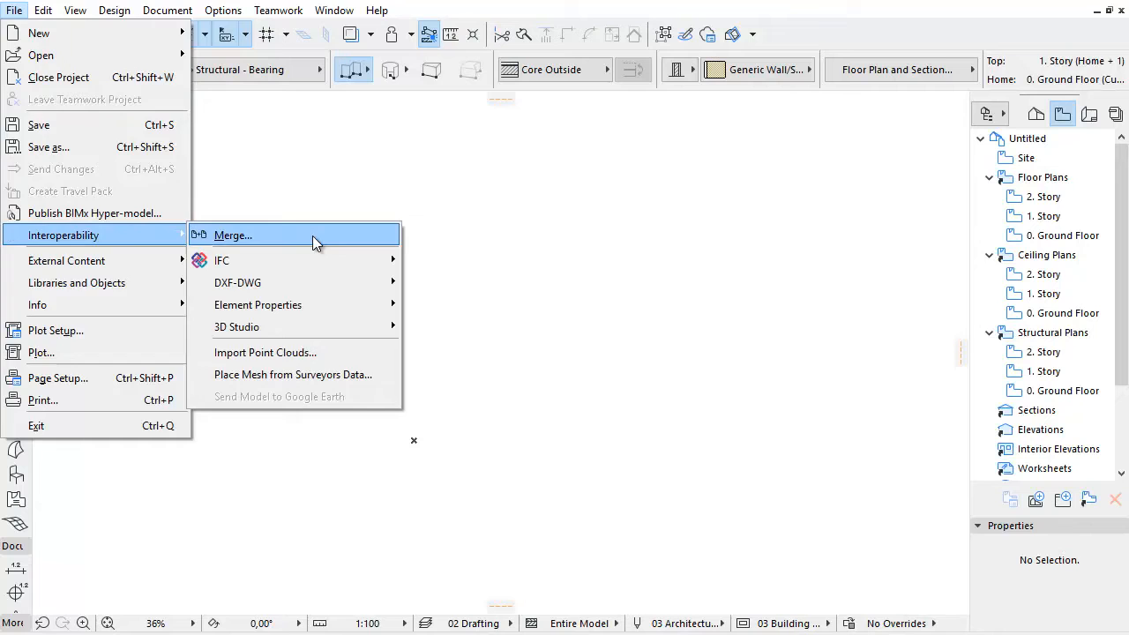
left_click(232, 234)
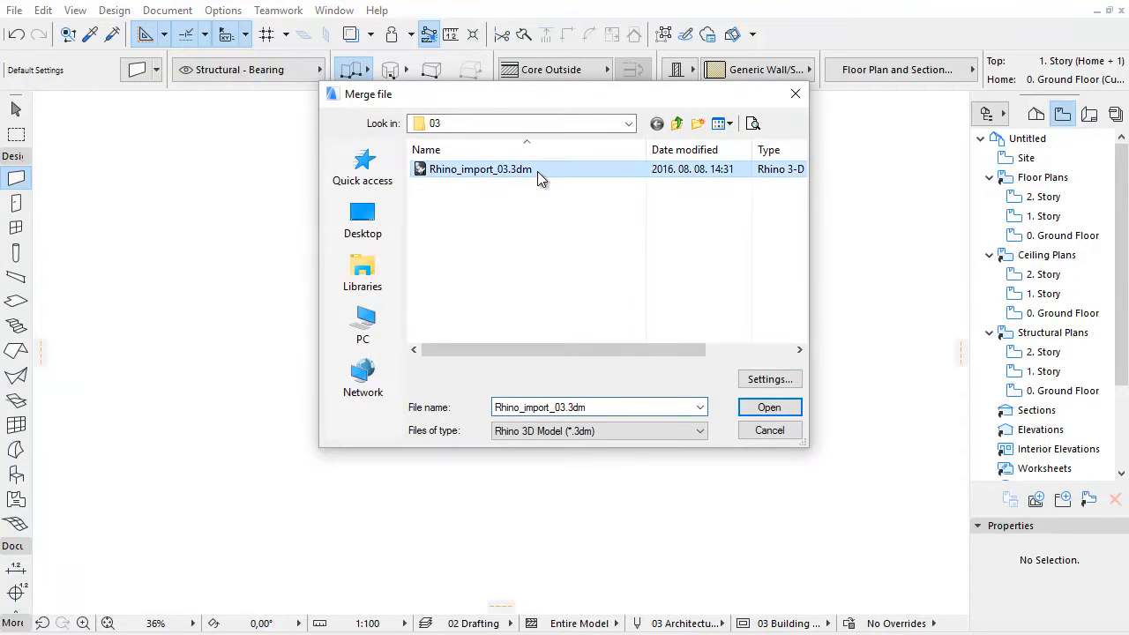
Open Rhino_import_03.3dm and try segmentation at fewer, then maximum polygons, settling at middle.
left_click(768, 407)
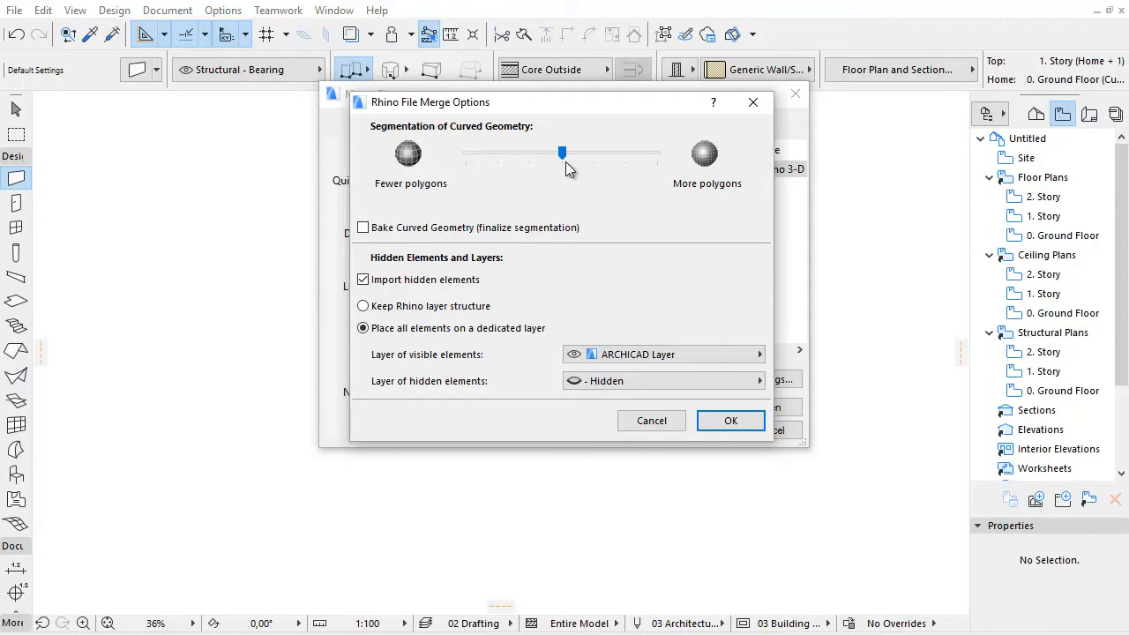
left_click_drag(562, 153, 497, 153)
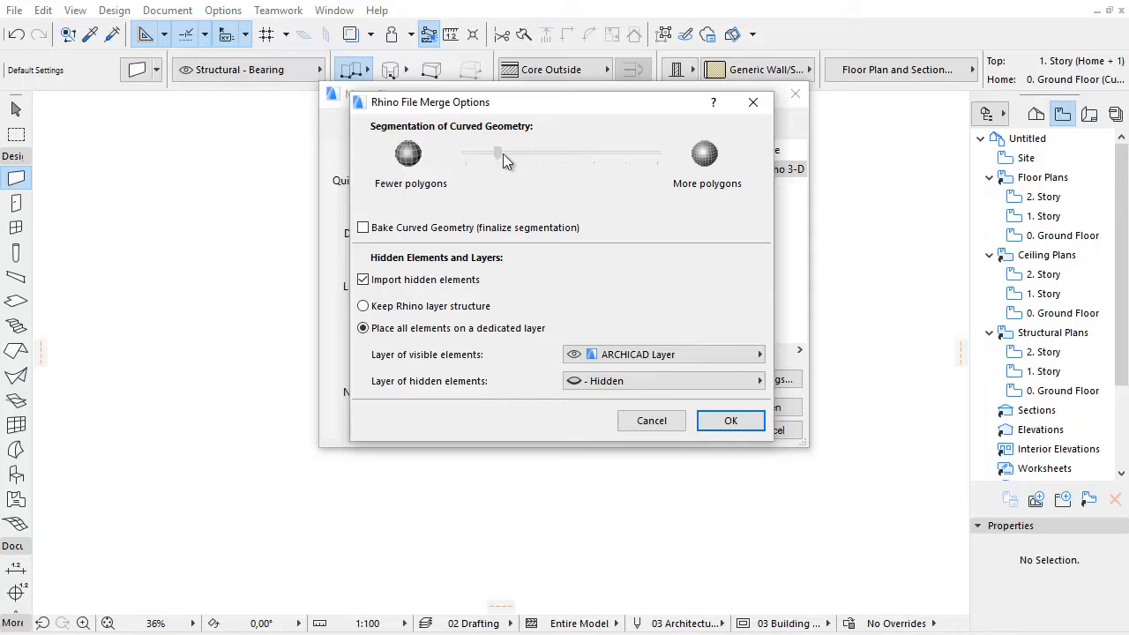
left_click_drag(499, 156, 529, 155)
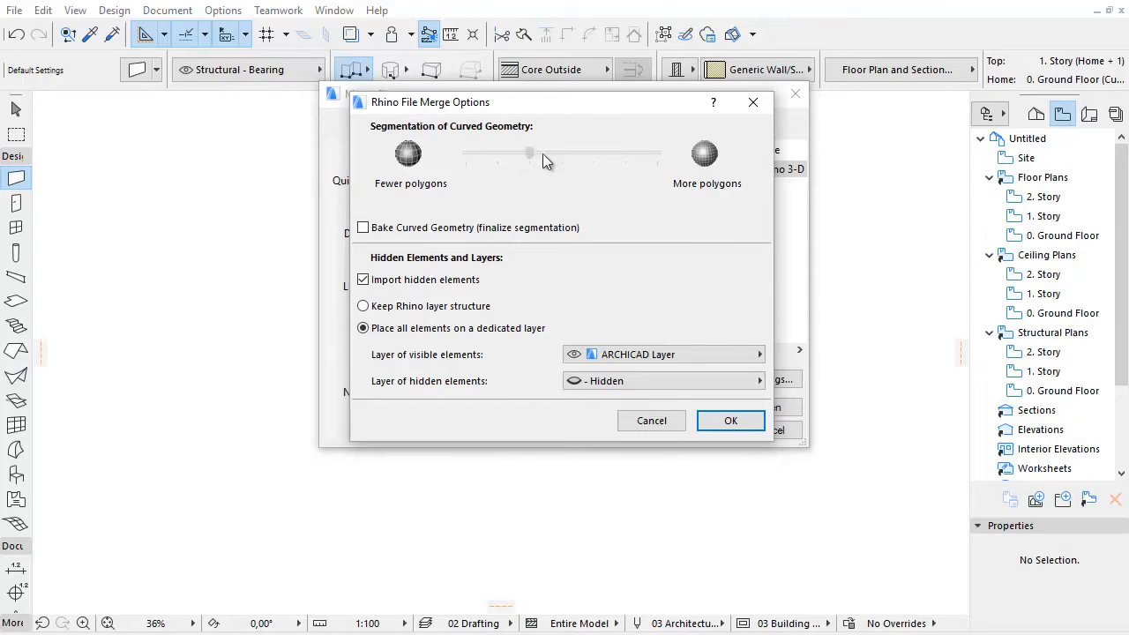
left_click_drag(530, 152, 657, 153)
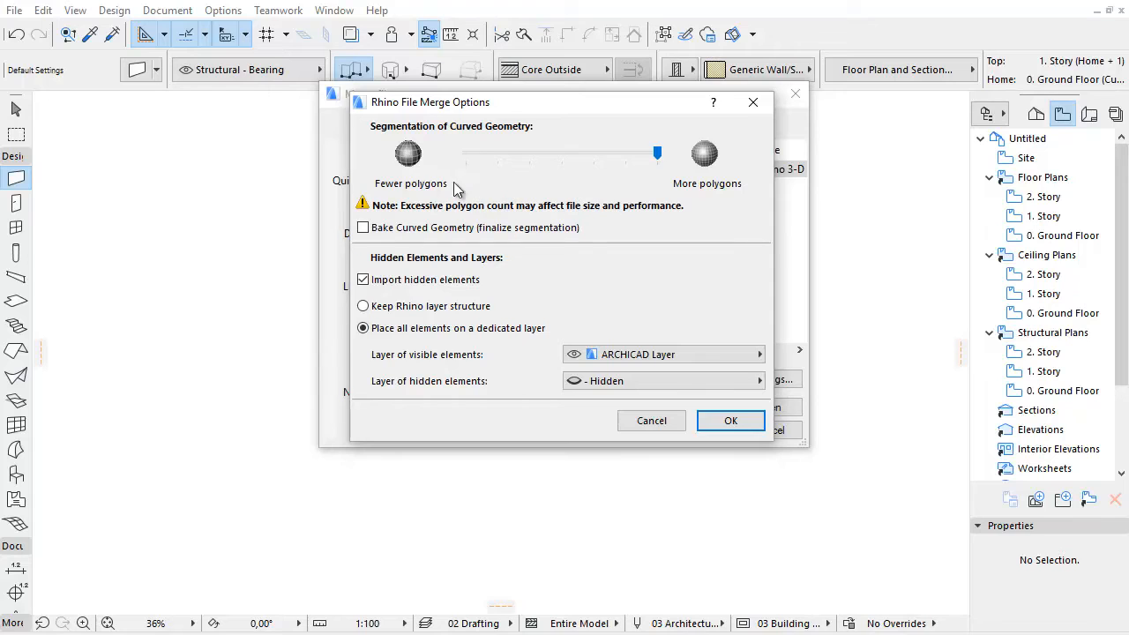
mouse_move(509, 219)
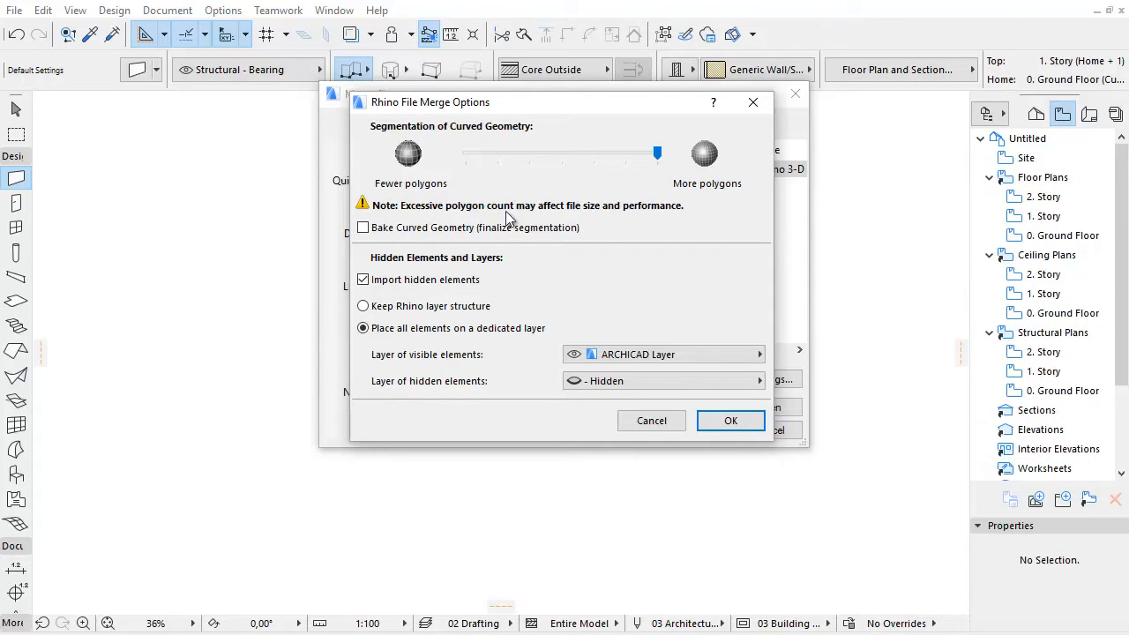
mouse_move(679, 220)
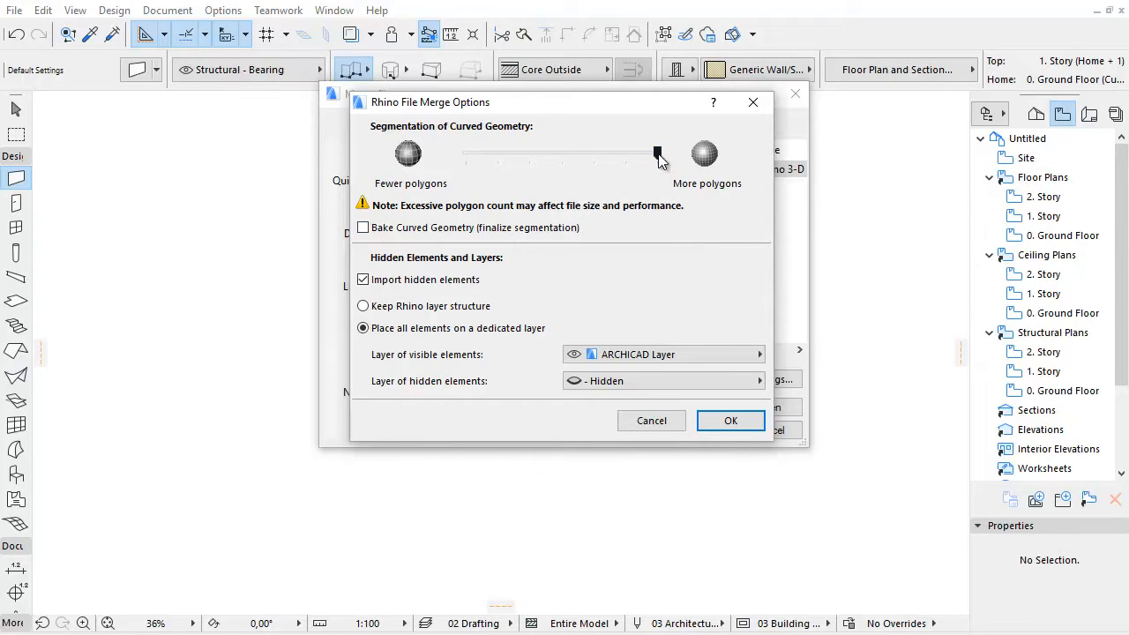
left_click_drag(657, 152, 562, 152)
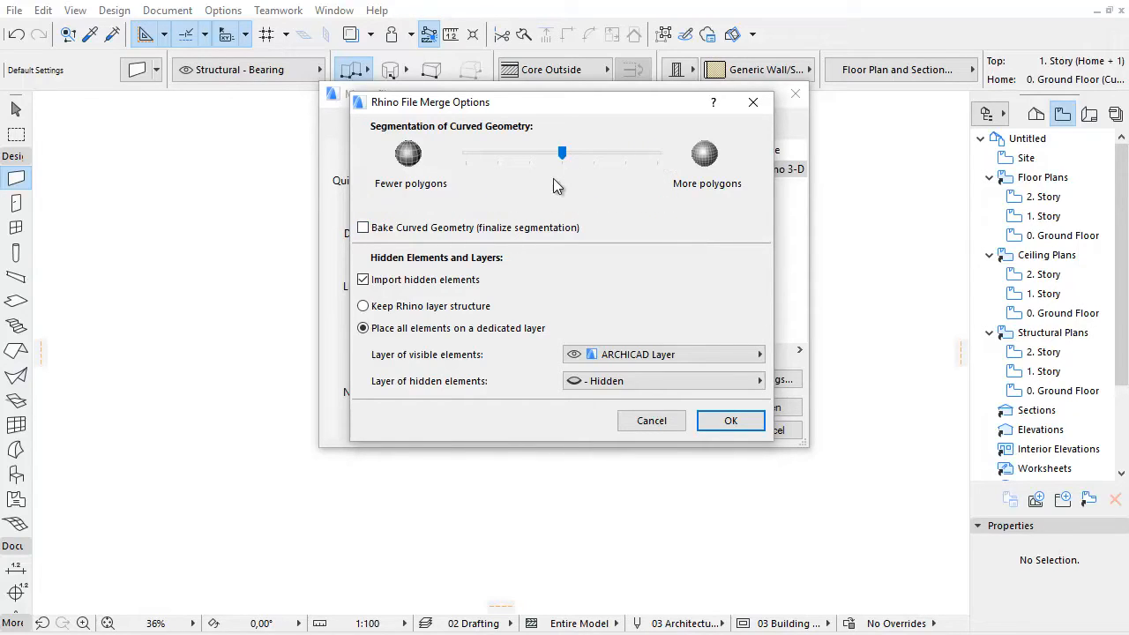
mouse_move(515, 188)
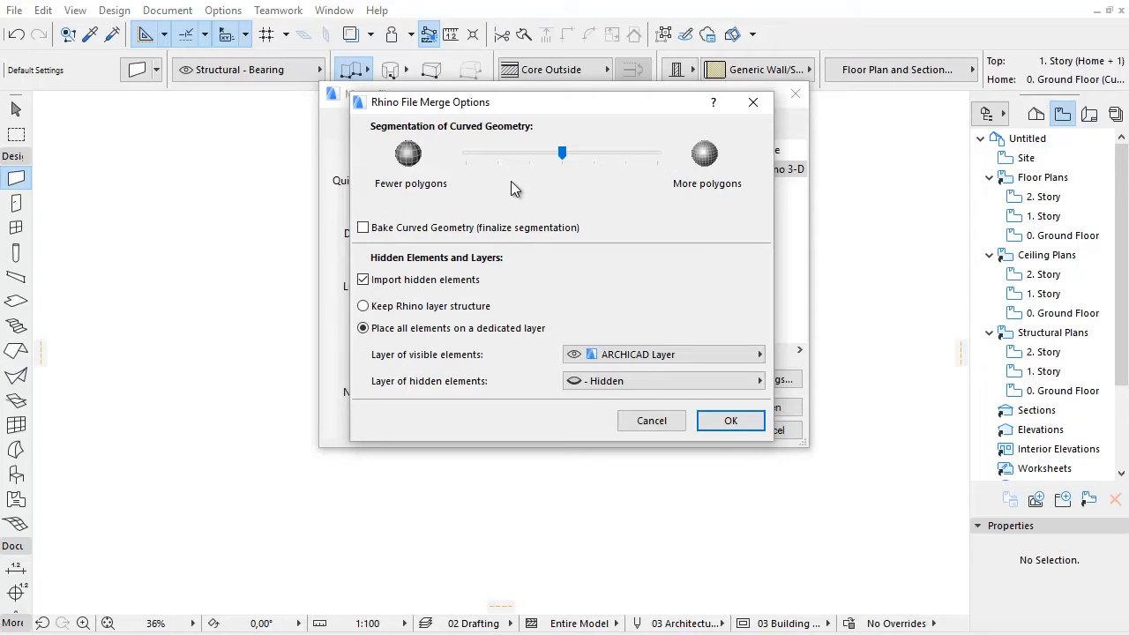
mouse_move(506, 188)
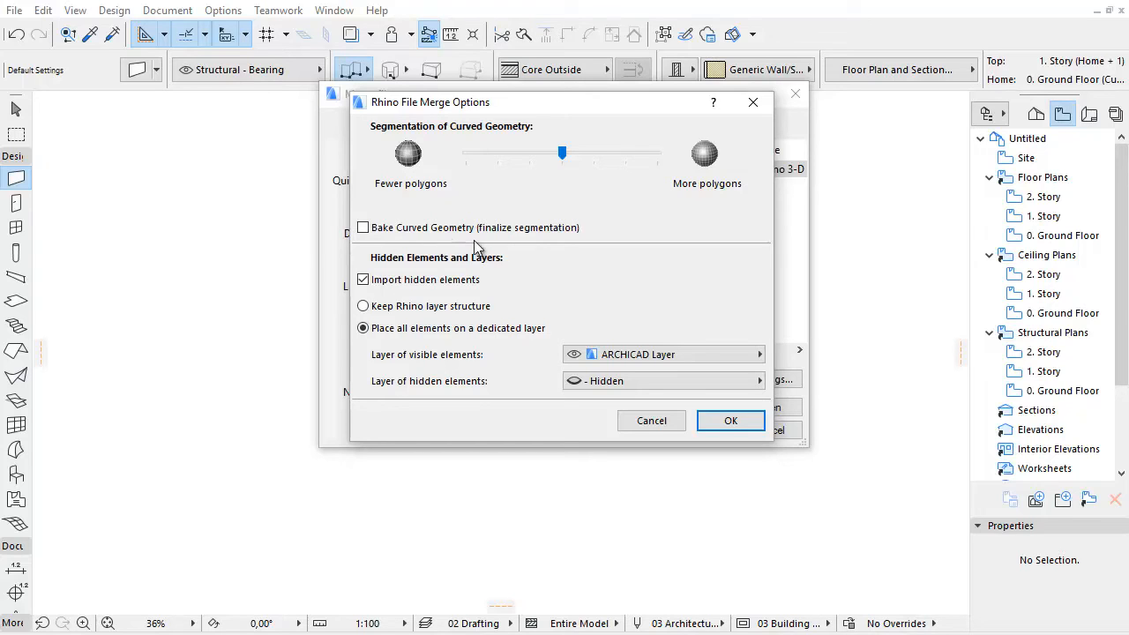
Toggle Bake Curved Geometry on, off, and on again, leaving it checked.
left_click(362, 228)
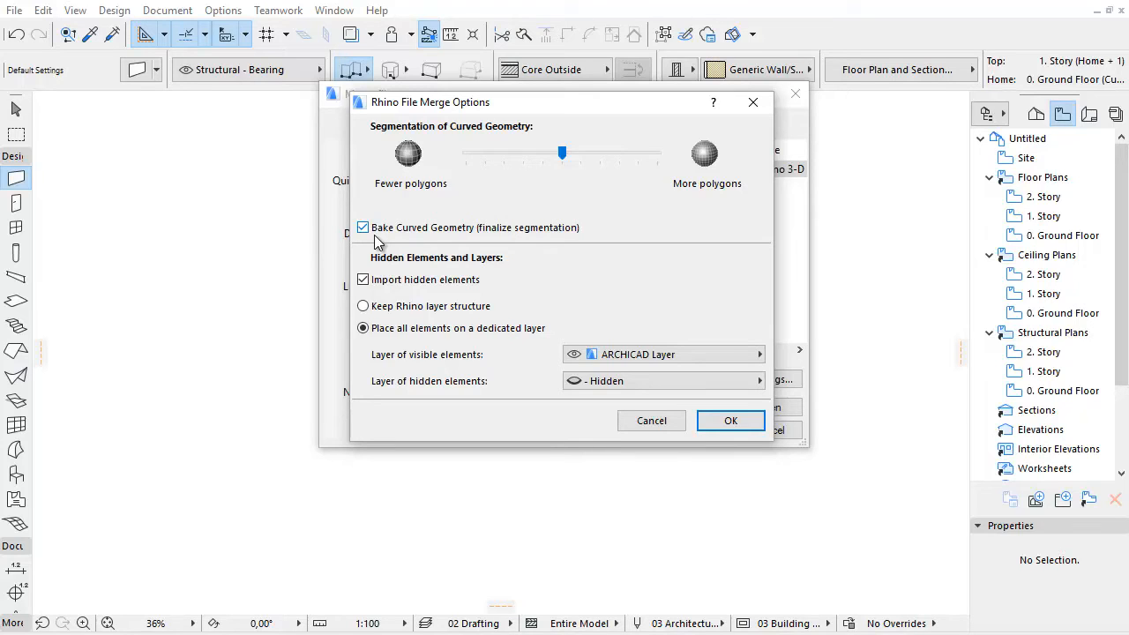
left_click(363, 228)
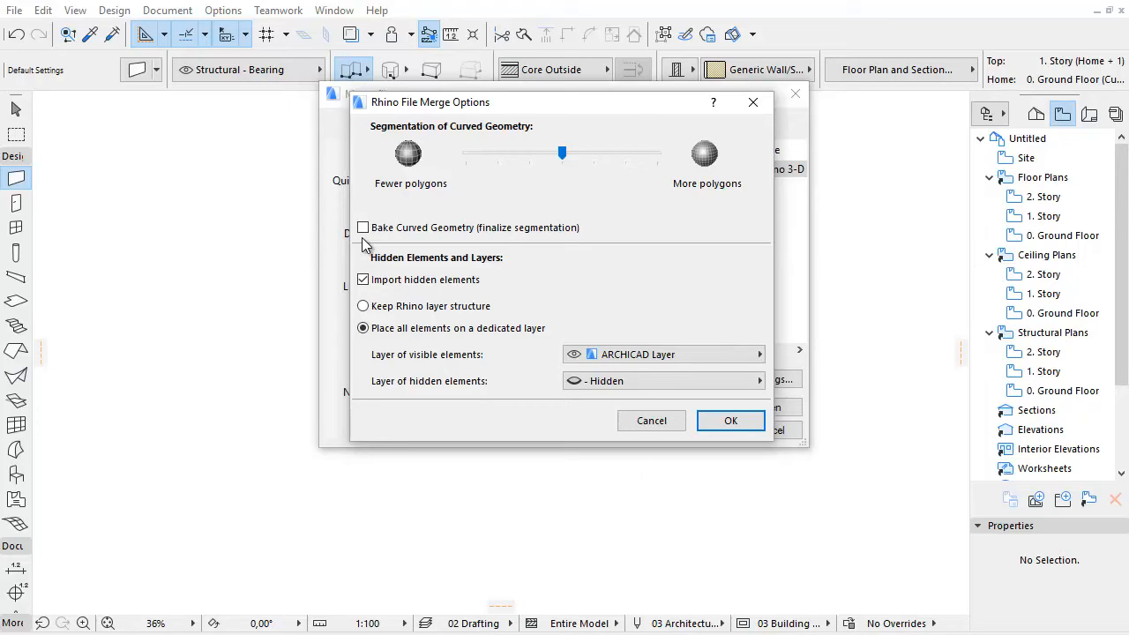
left_click(362, 227)
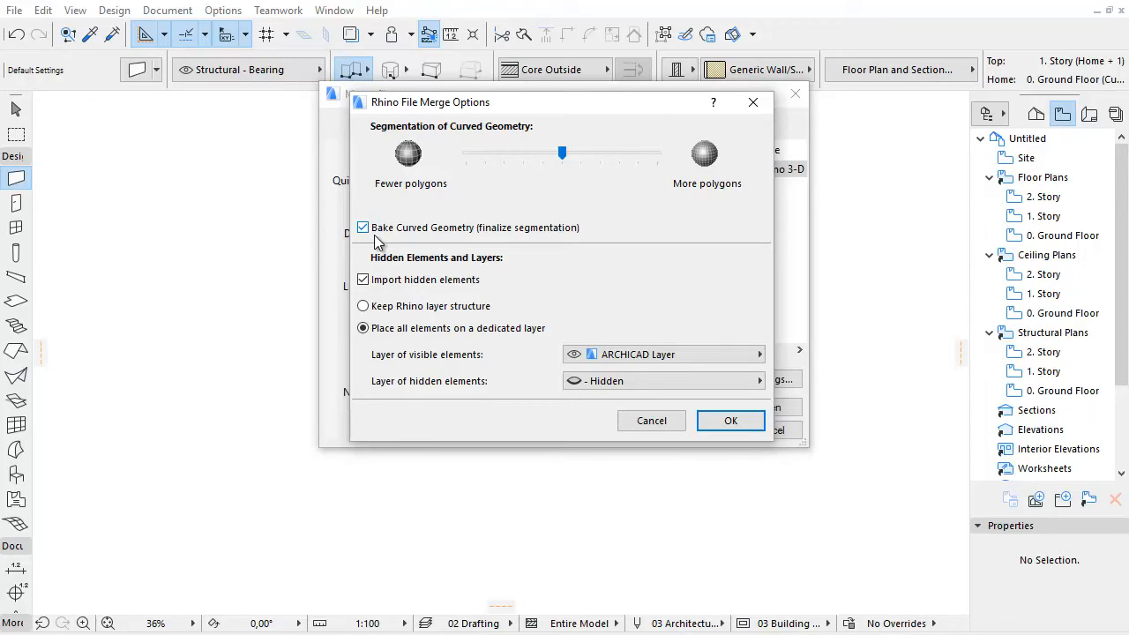
mouse_move(671, 516)
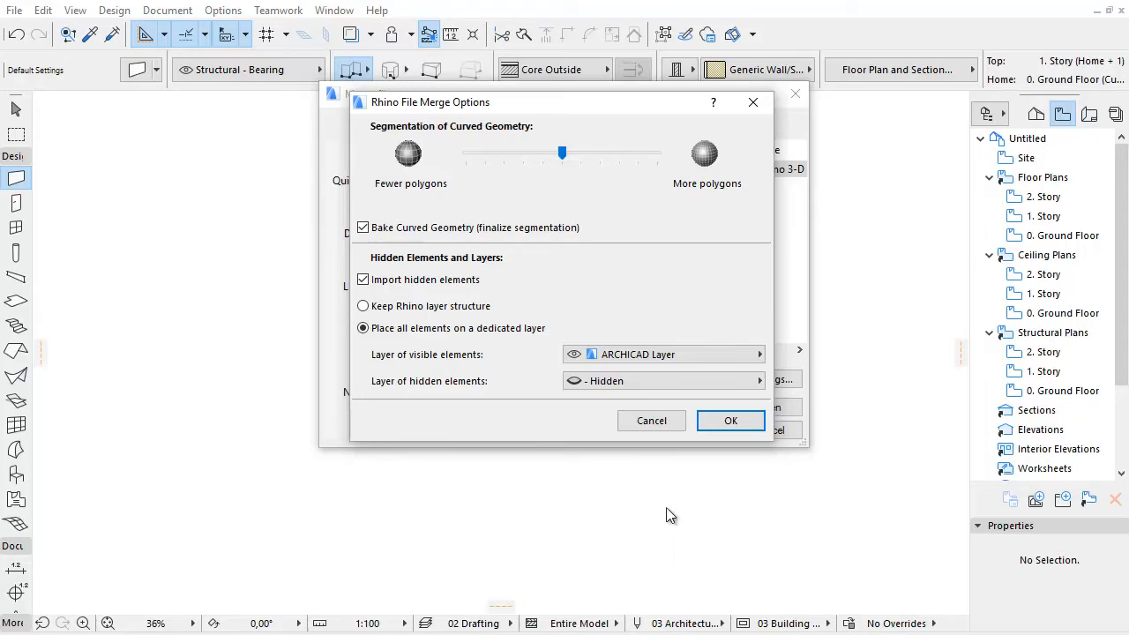
mouse_move(675, 516)
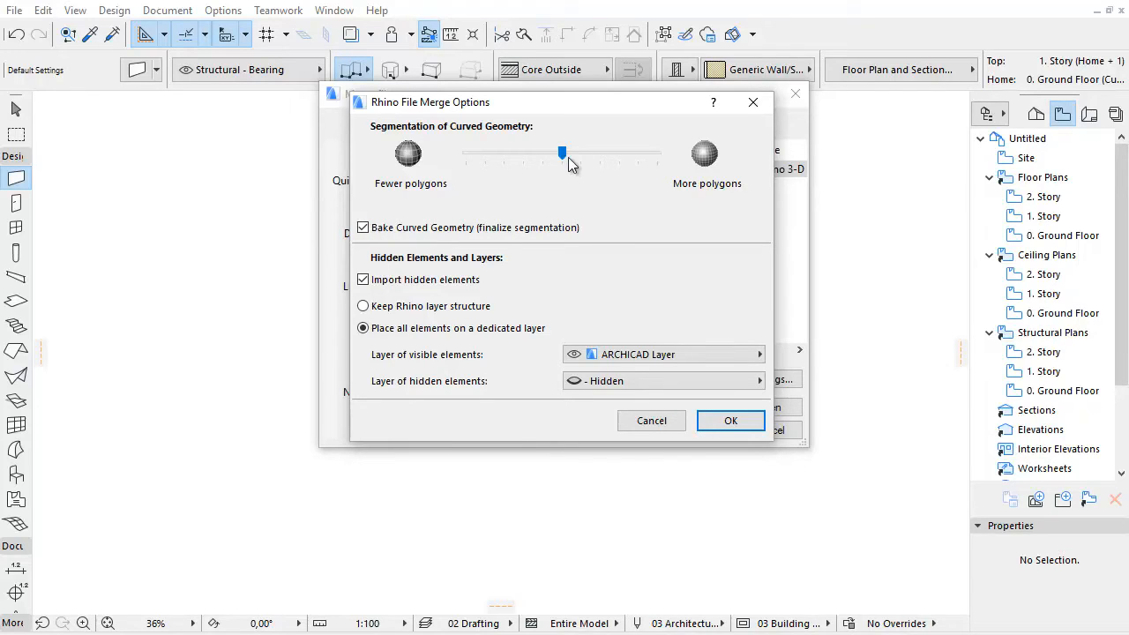
Set segmentation to fewest polygons, confirm the merge, and place the torus on the plan.
left_click_drag(562, 154, 465, 154)
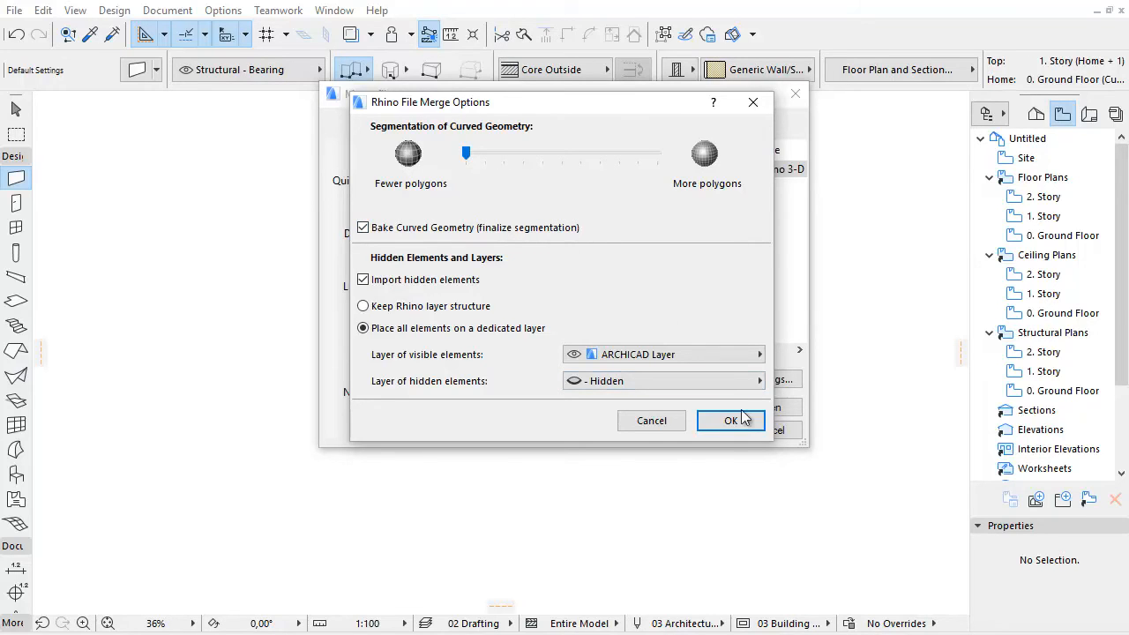
left_click(731, 420)
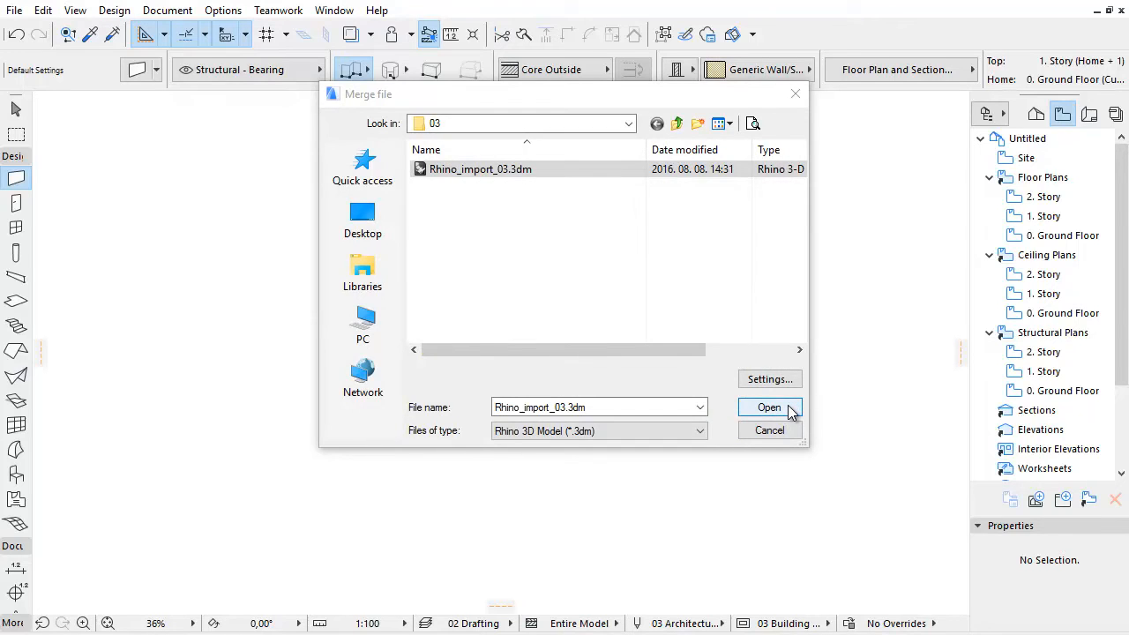
left_click(769, 407)
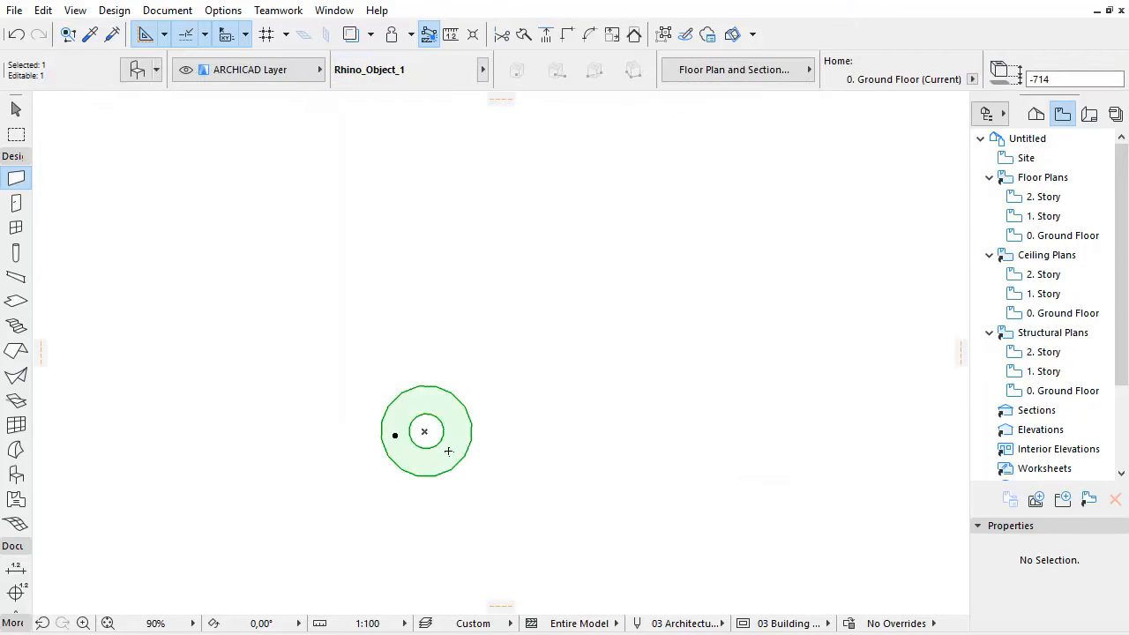
left_click_drag(426, 432, 570, 431)
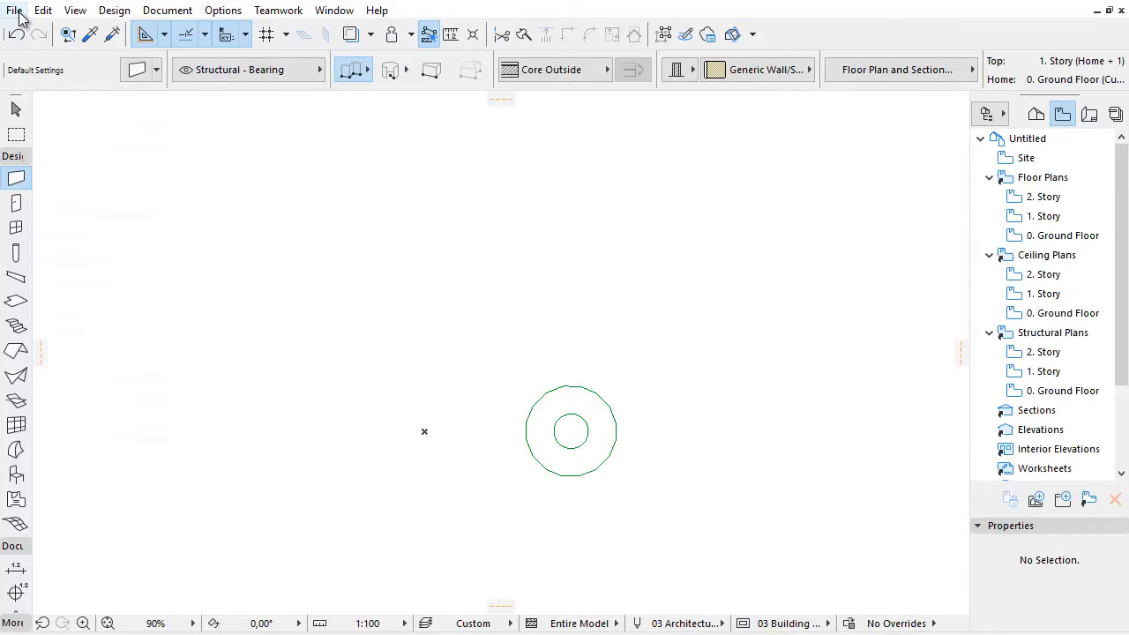
left_click(14, 10)
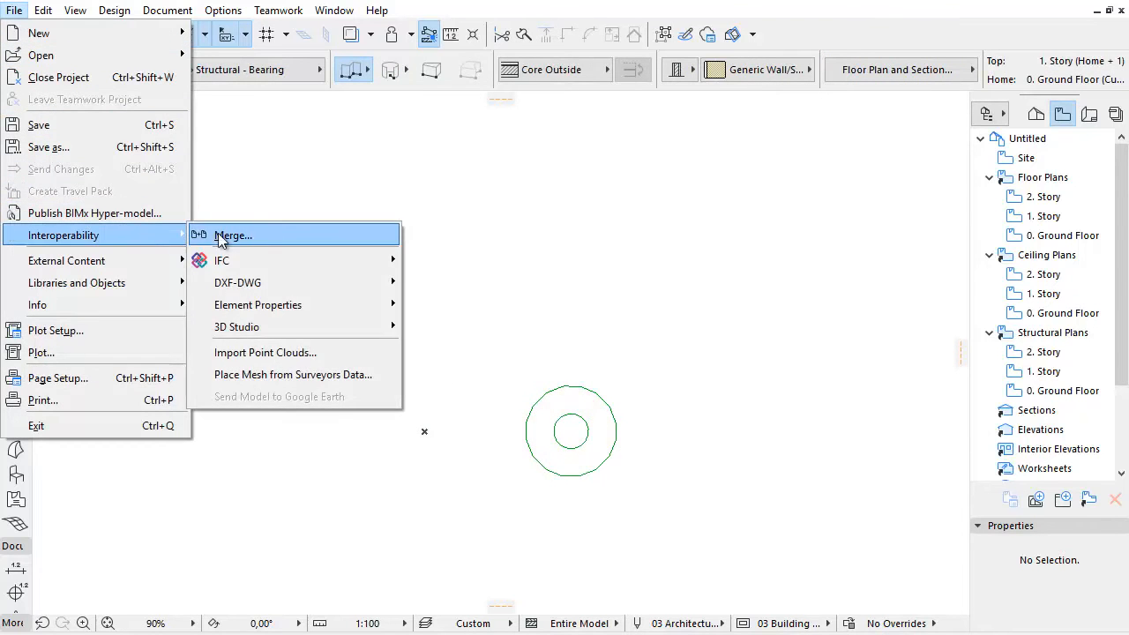
Merge Rhino_import_03.3dm a second time with curved geometry left unbaked.
left_click(232, 234)
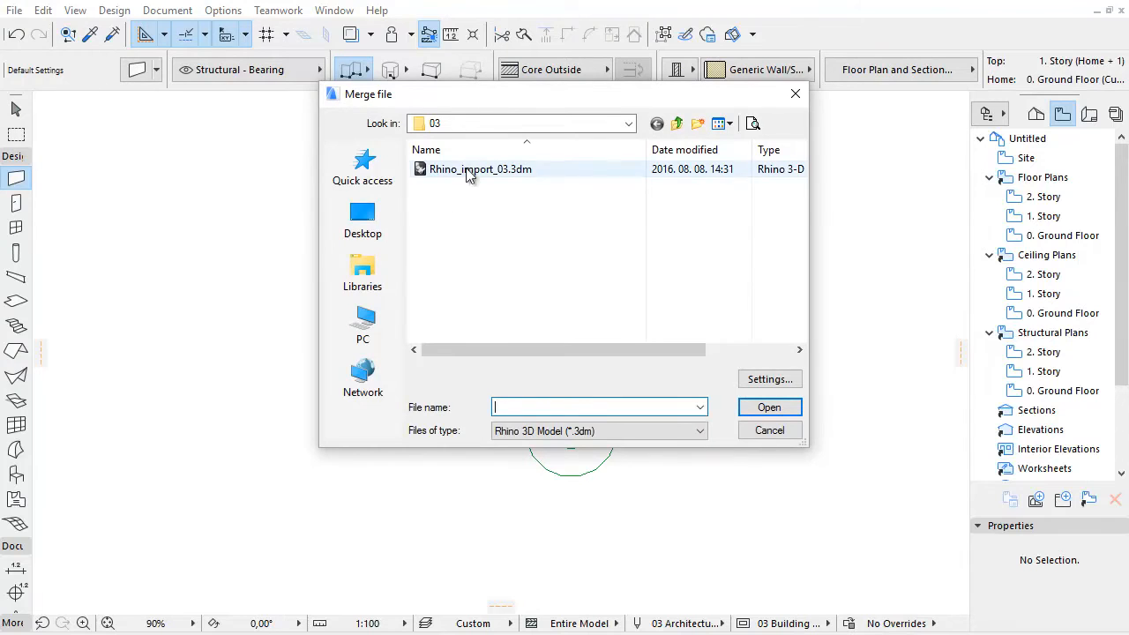
left_click(768, 406)
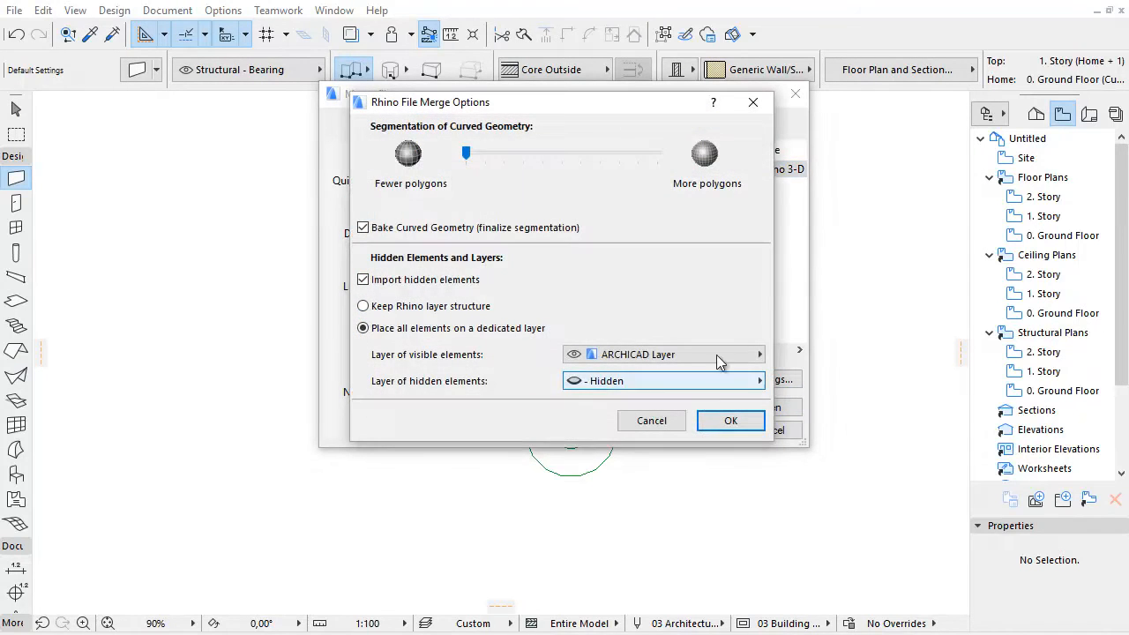
left_click_drag(465, 153, 561, 152)
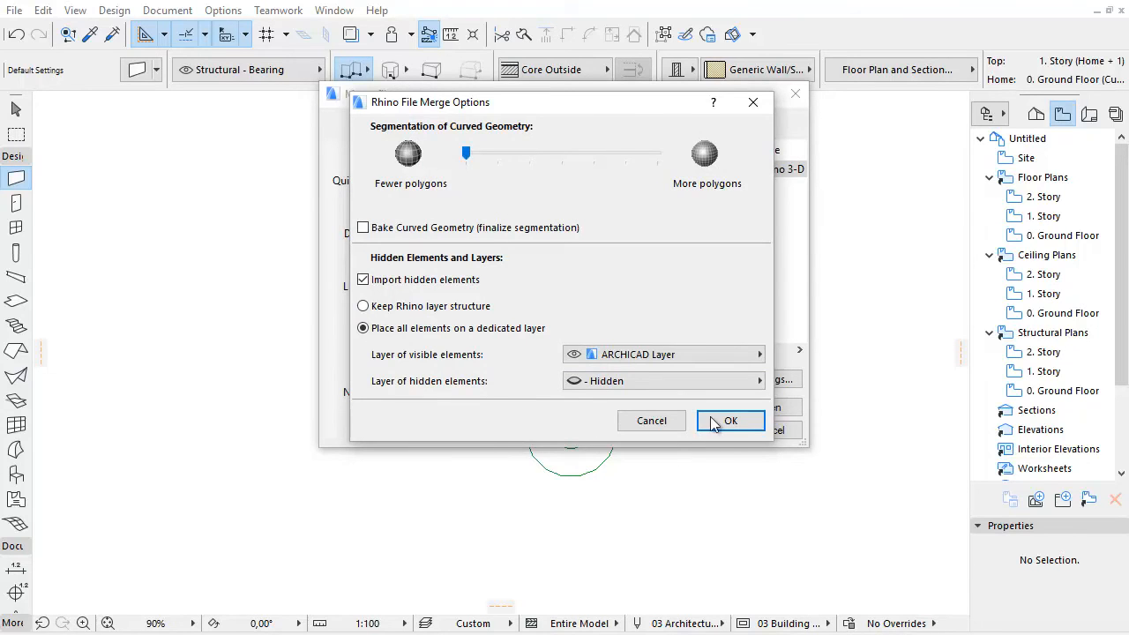
left_click(731, 420)
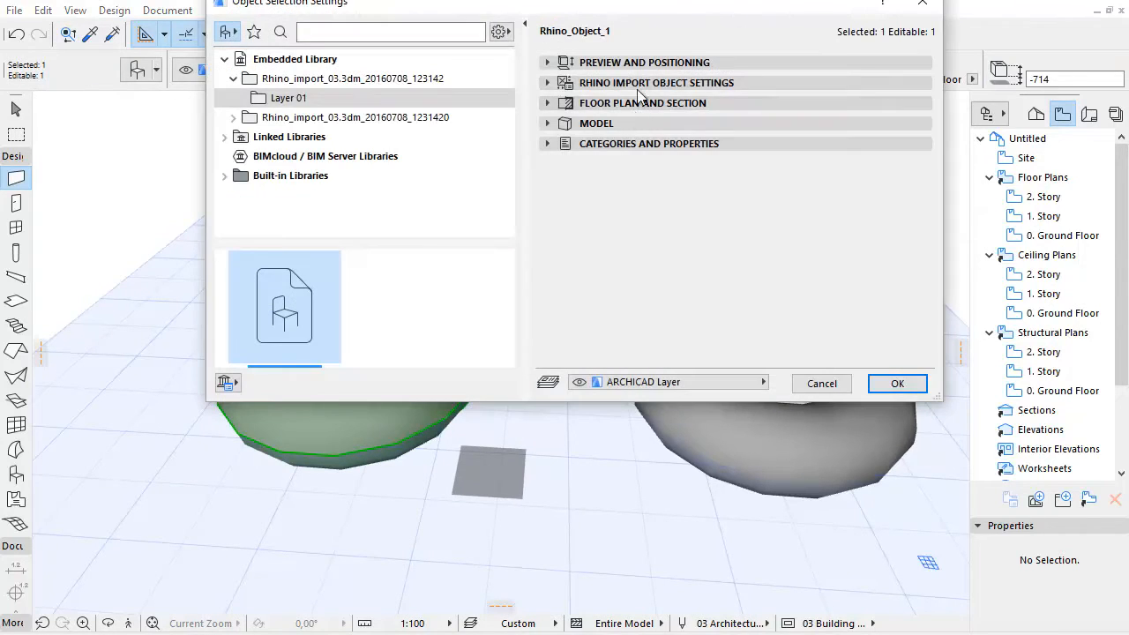
Set Segmentation to Maximum in the torus's Rhino Import Object Settings.
left_click(656, 82)
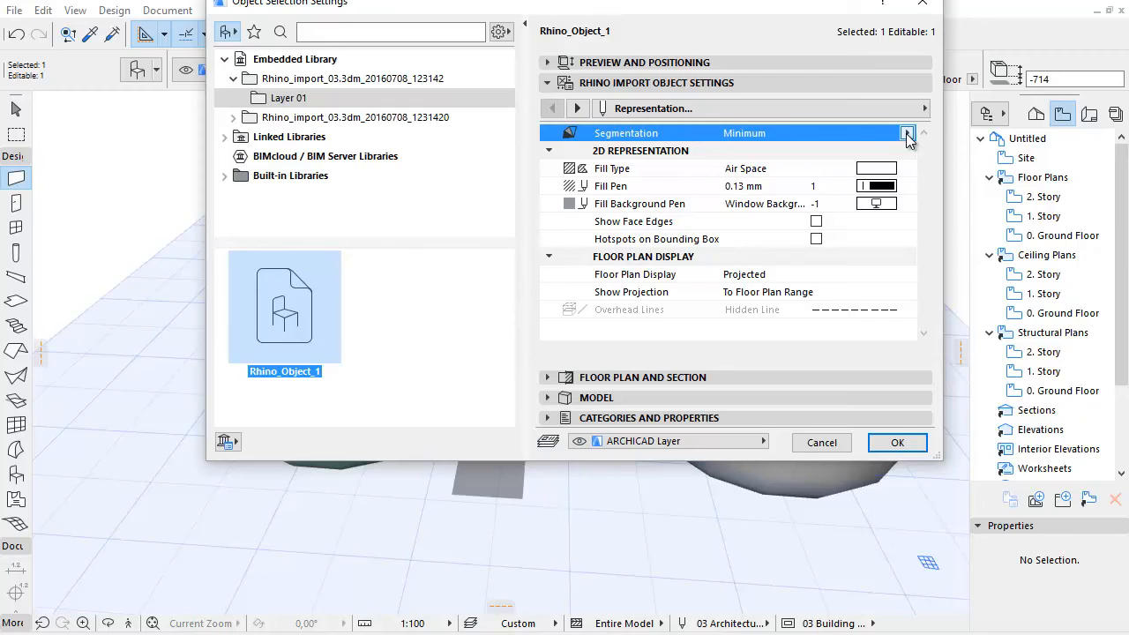
left_click(906, 133)
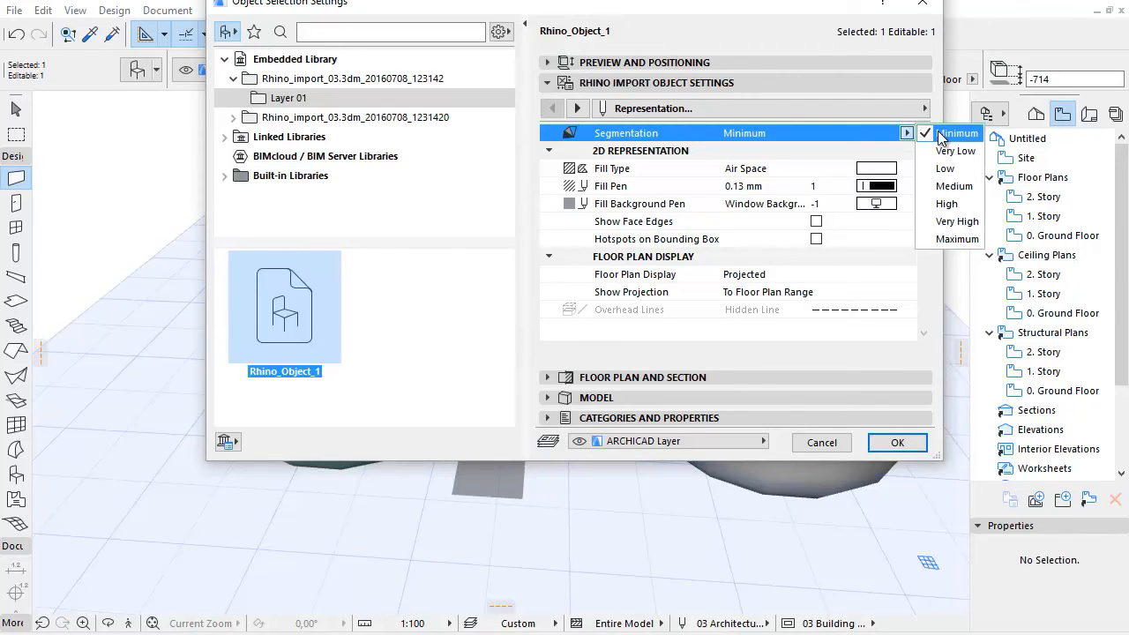
mouse_move(950, 239)
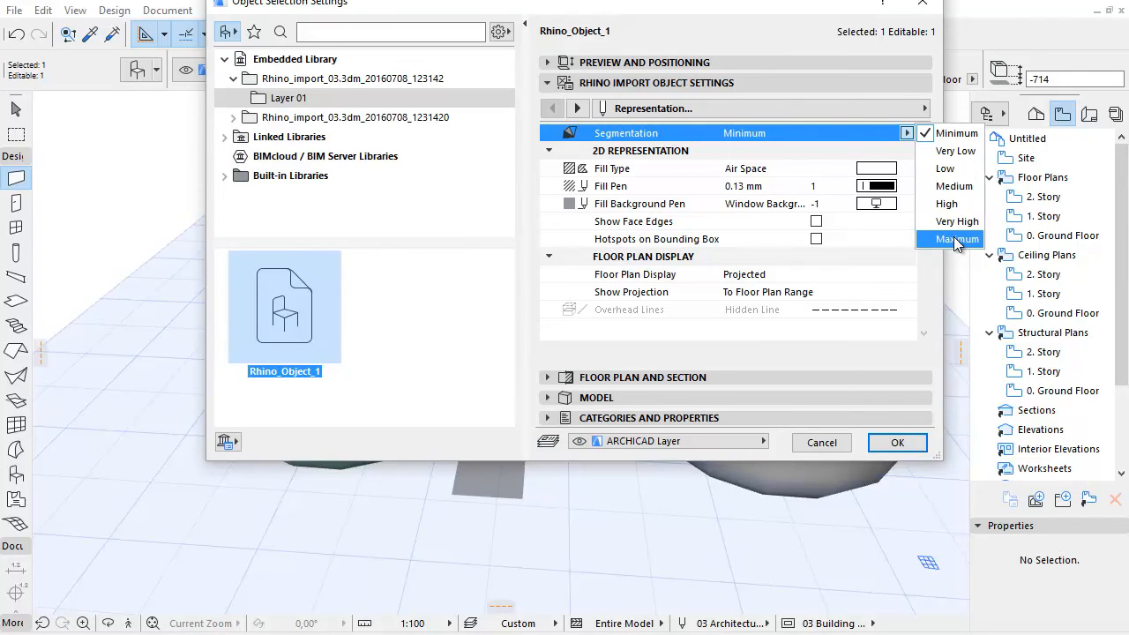
left_click(957, 239)
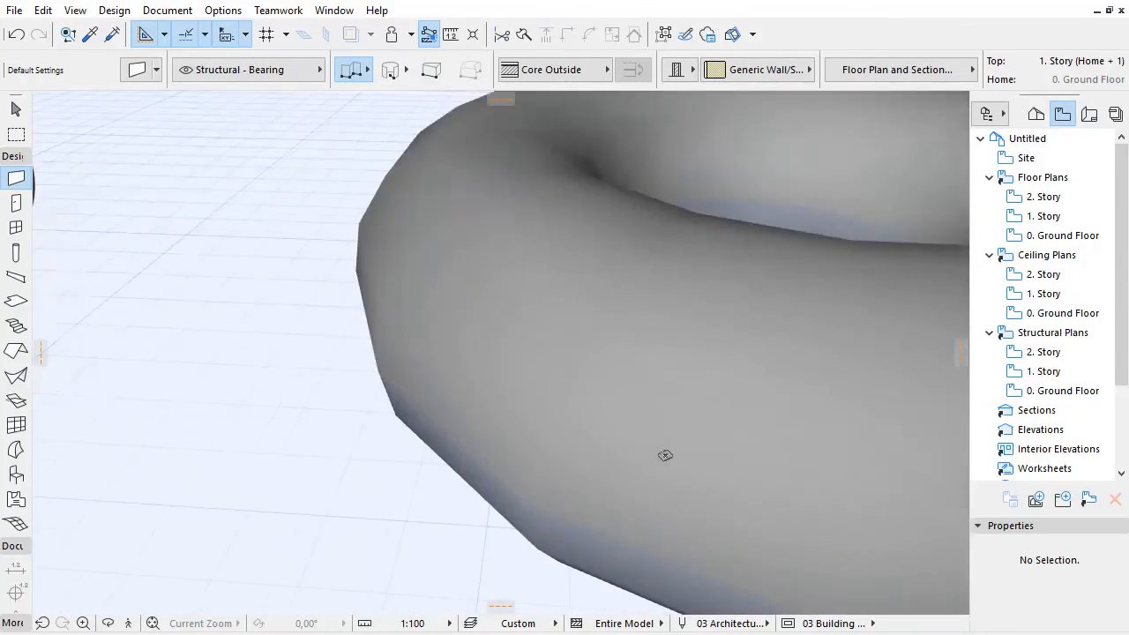
Pan along the baked torus and select it to edit its object settings.
left_click_drag(665, 456, 521, 454)
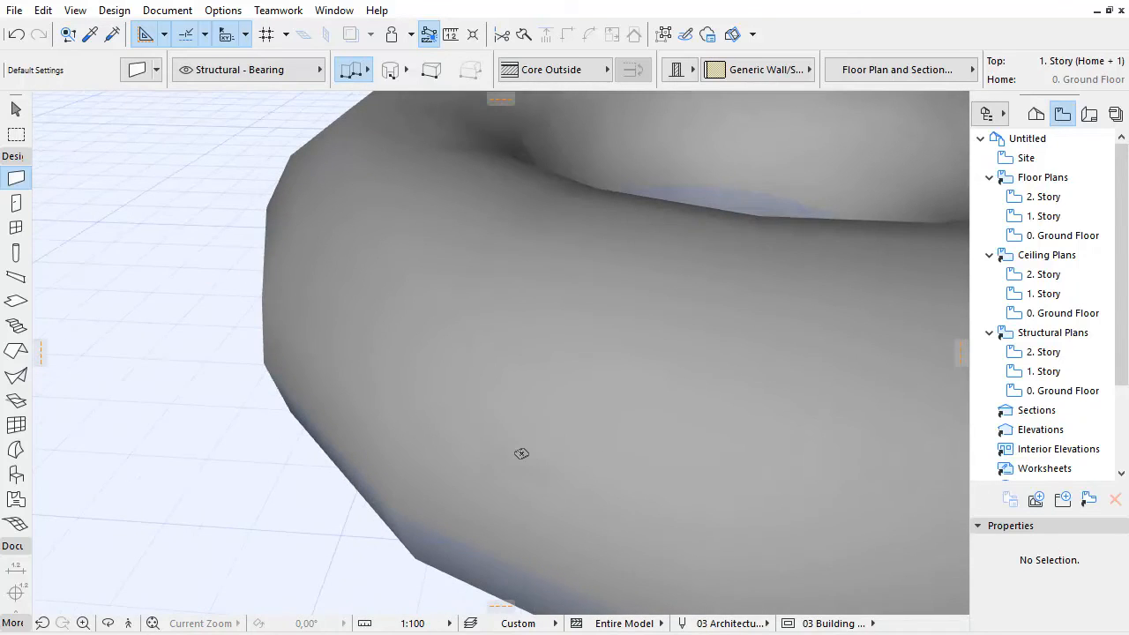
left_click(521, 452)
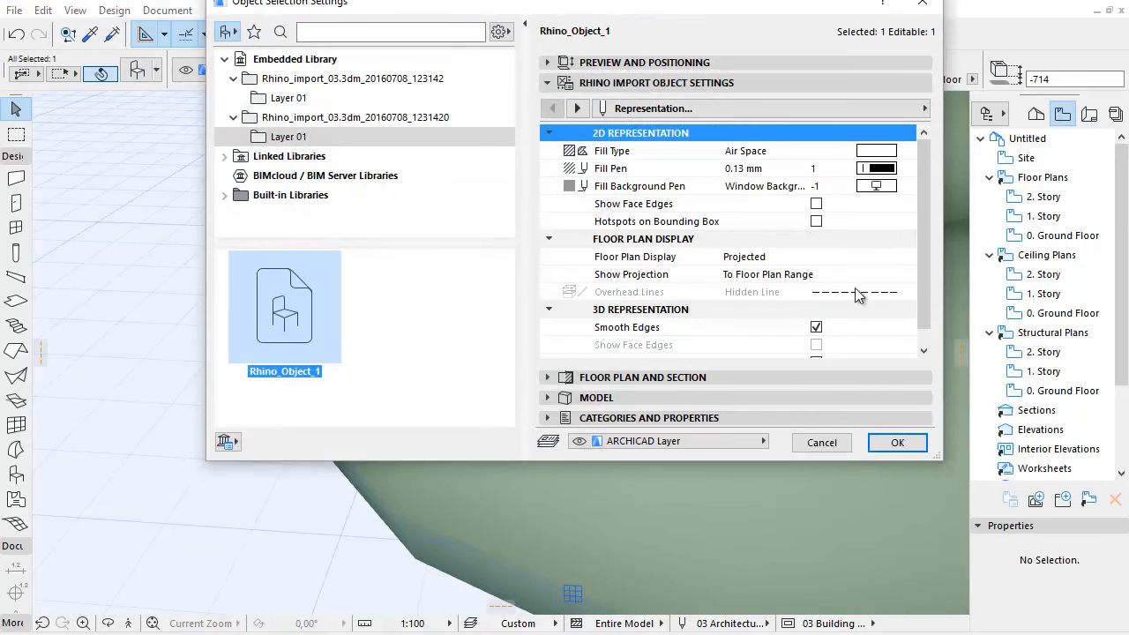
Uncheck Smooth Edges in the torus's 3D Representation and apply the change.
left_click(626, 328)
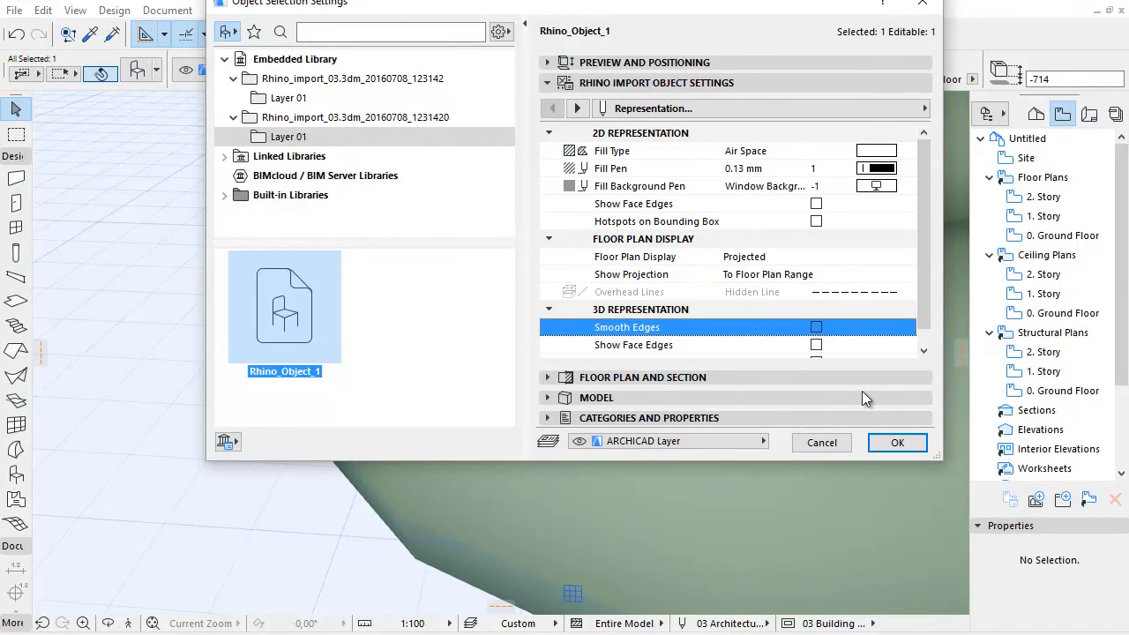
left_click(897, 442)
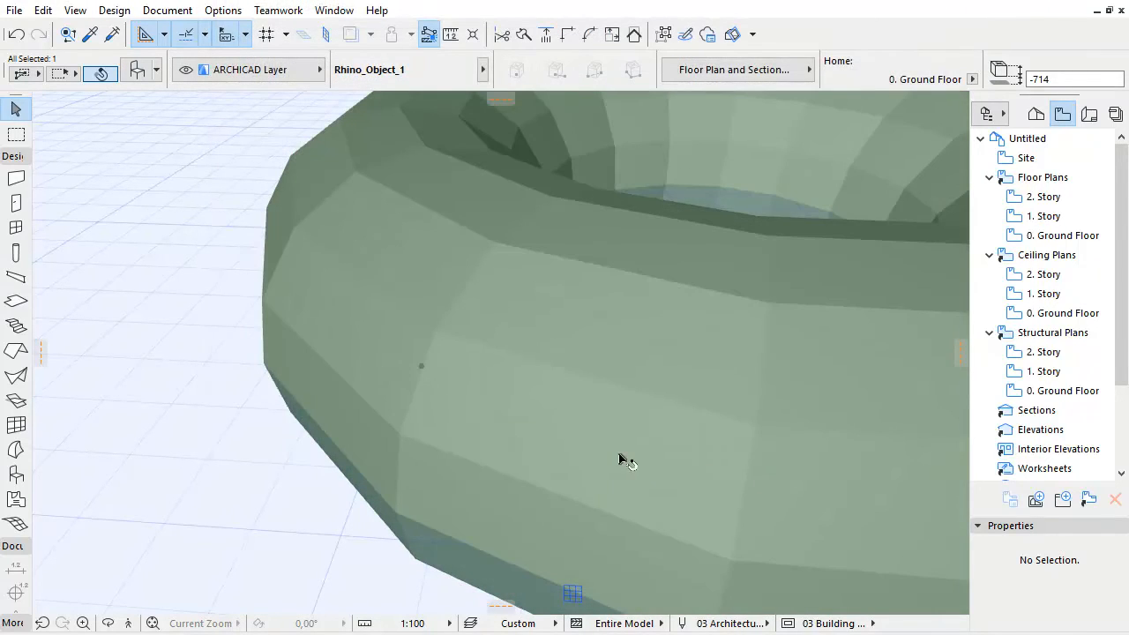